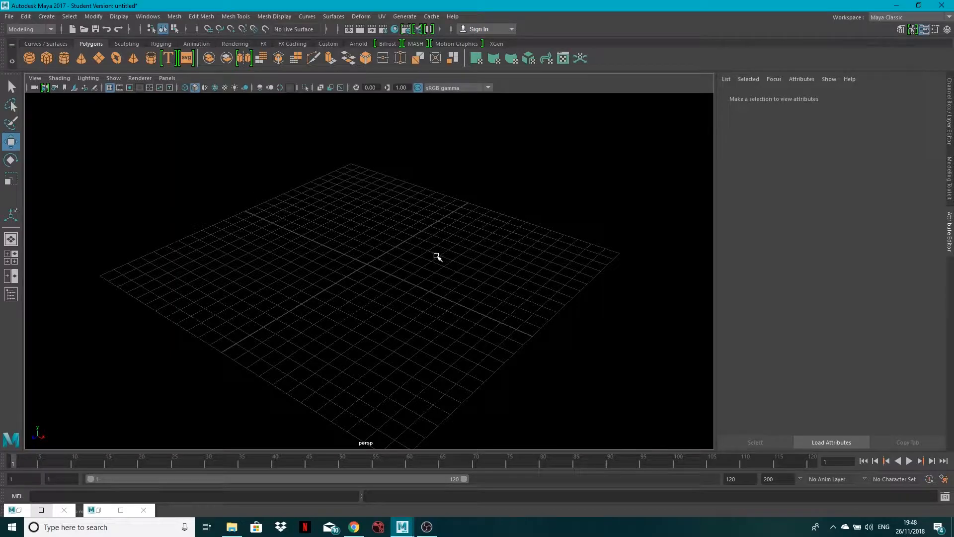
mouse_move(425, 280)
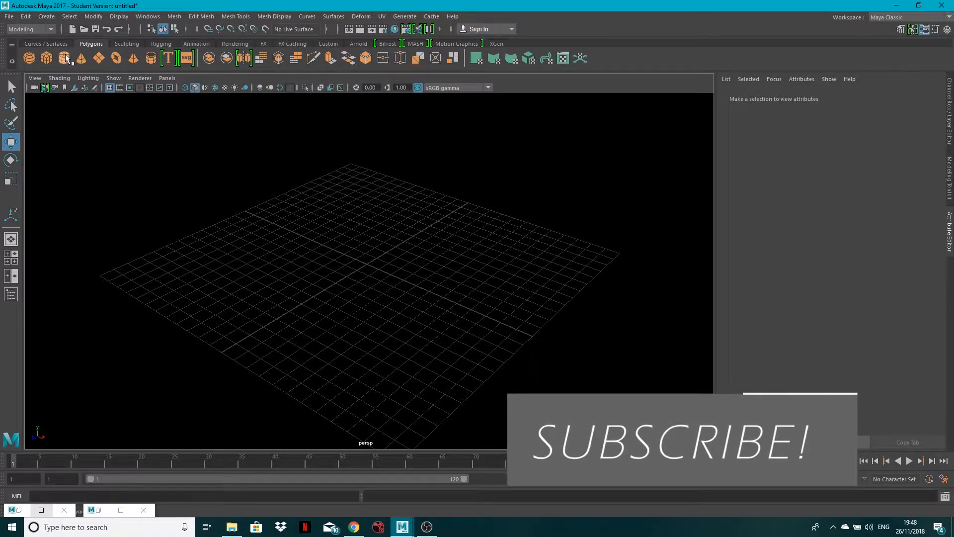
Create a polygon cylinder with Axis 31, Height 40, Caps 15 subdivisions and triangulate it
click(63, 57)
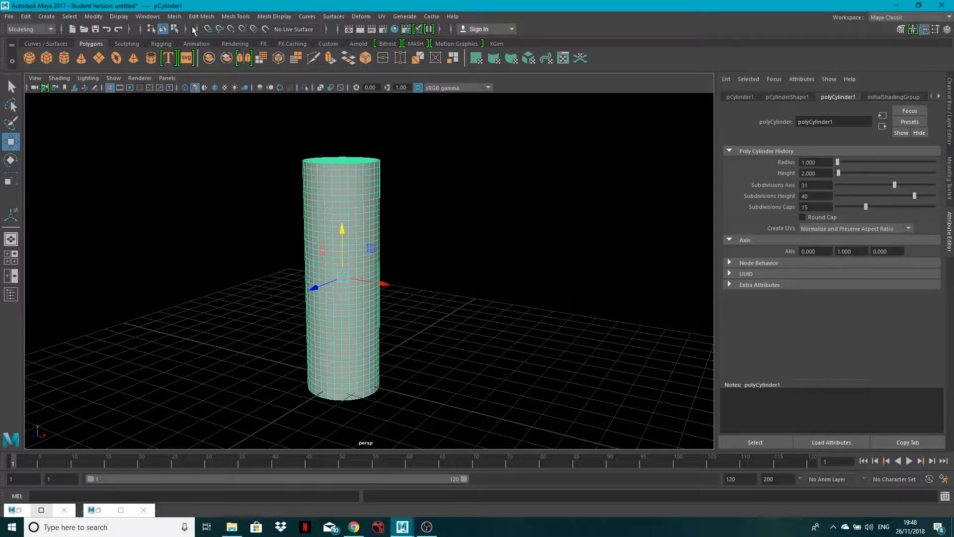
click(174, 16)
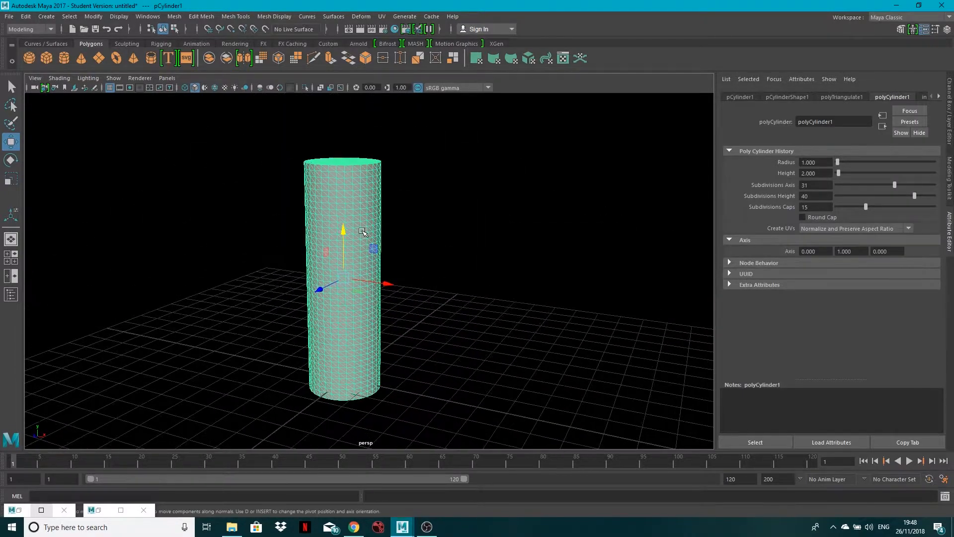
Apply Split Vertex to all the triangulated cylinder's vertices, test it, then reselect the object
right_click(362, 233)
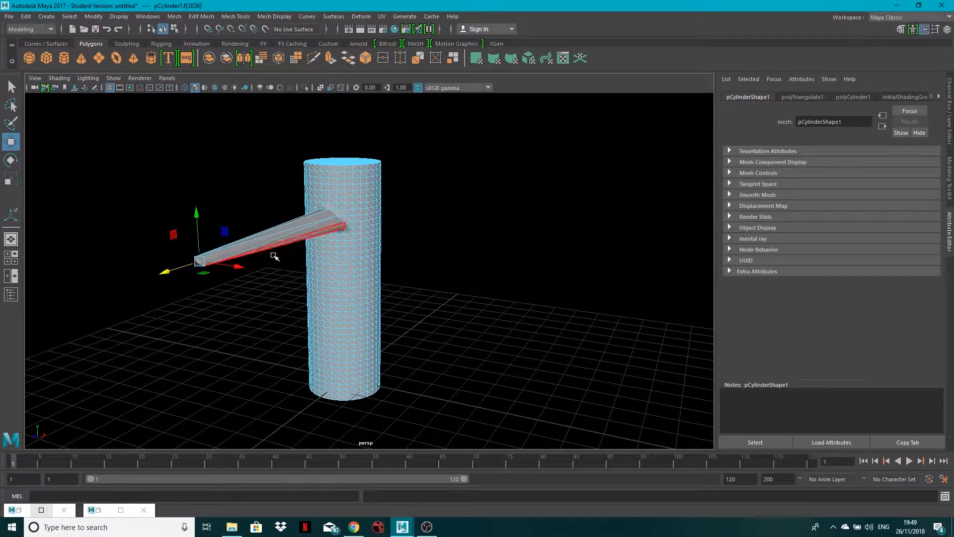
right_click(369, 237)
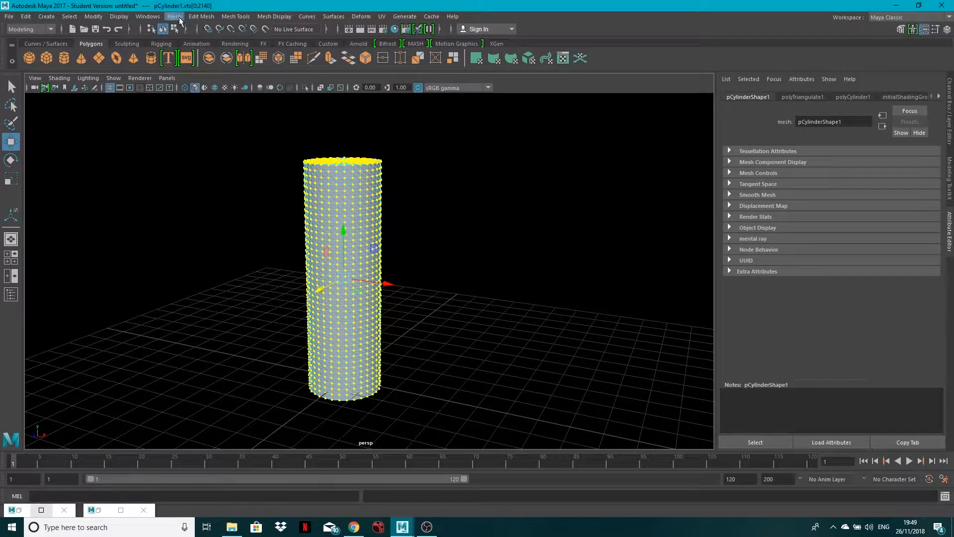
click(201, 16)
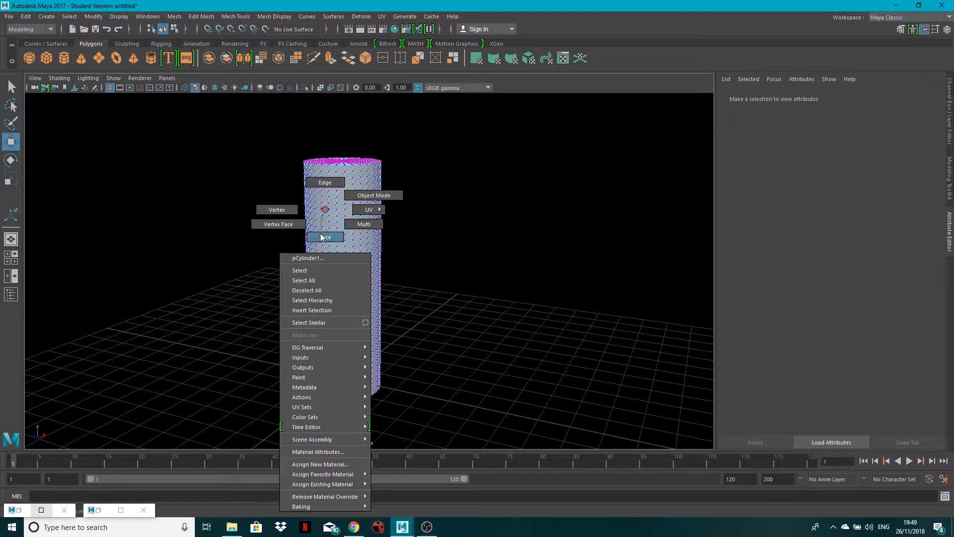
click(373, 195)
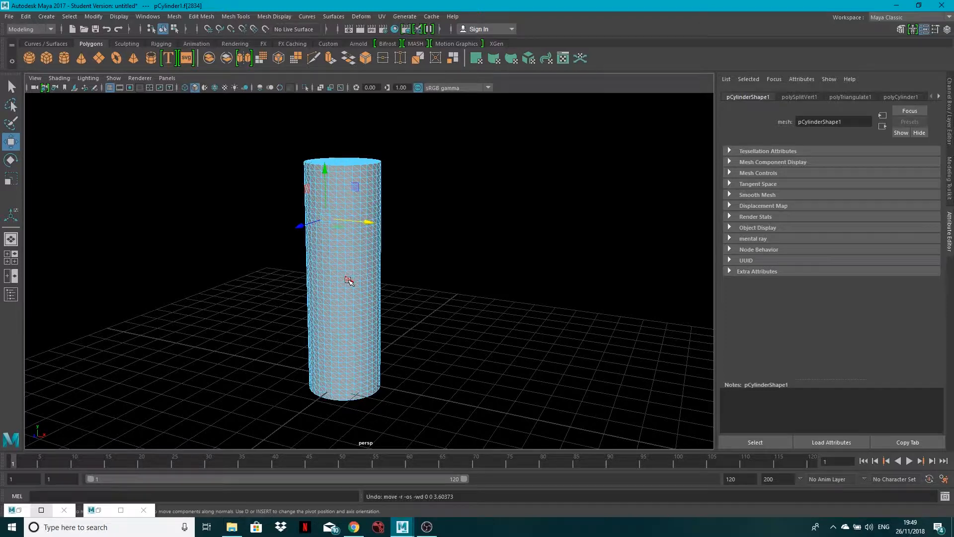
click(903, 96)
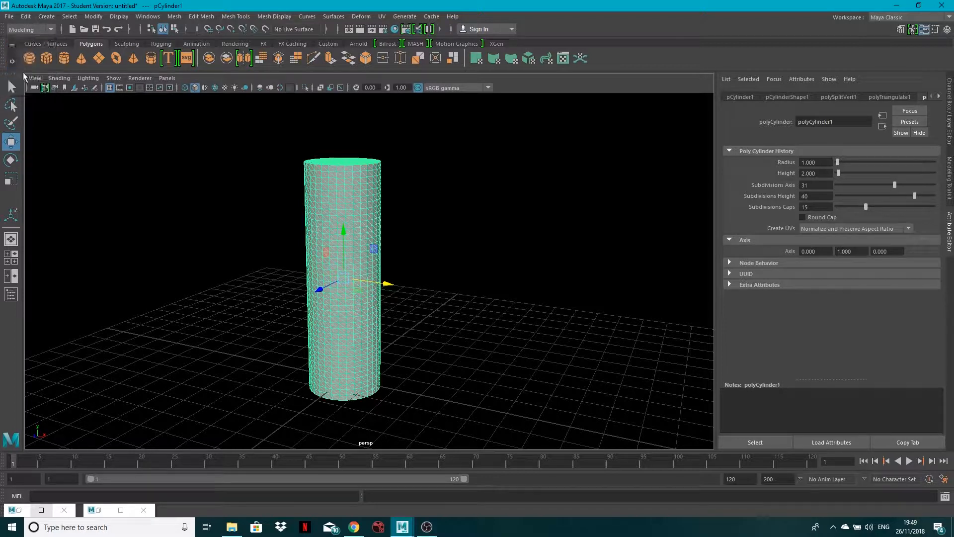
Create nCloth on the cylinder from the FX menu set and briefly play the simulation
click(230, 16)
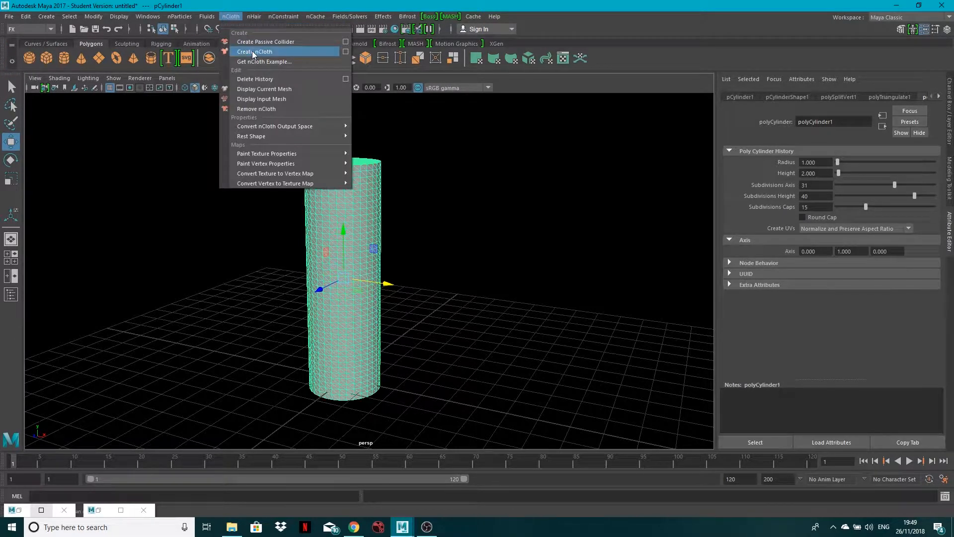
click(254, 51)
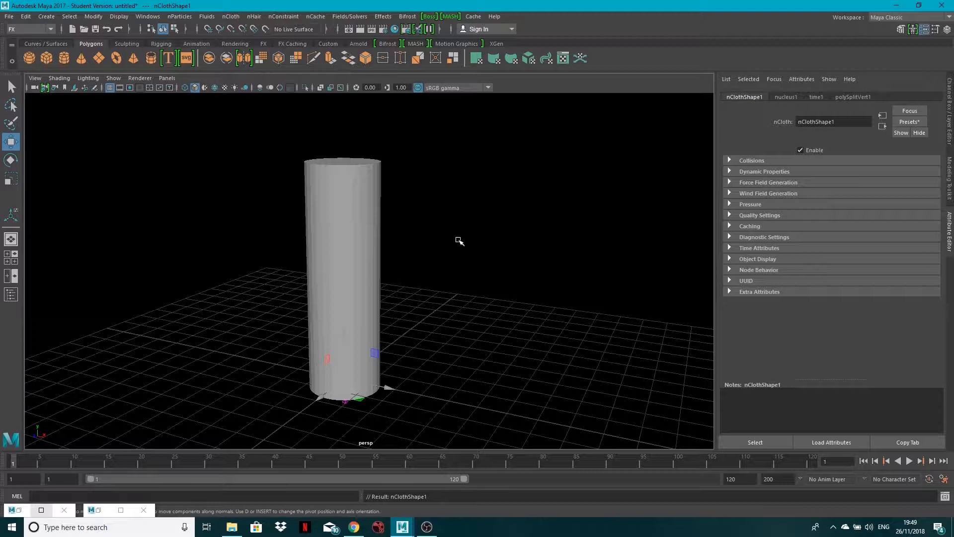
mouse_move(660, 345)
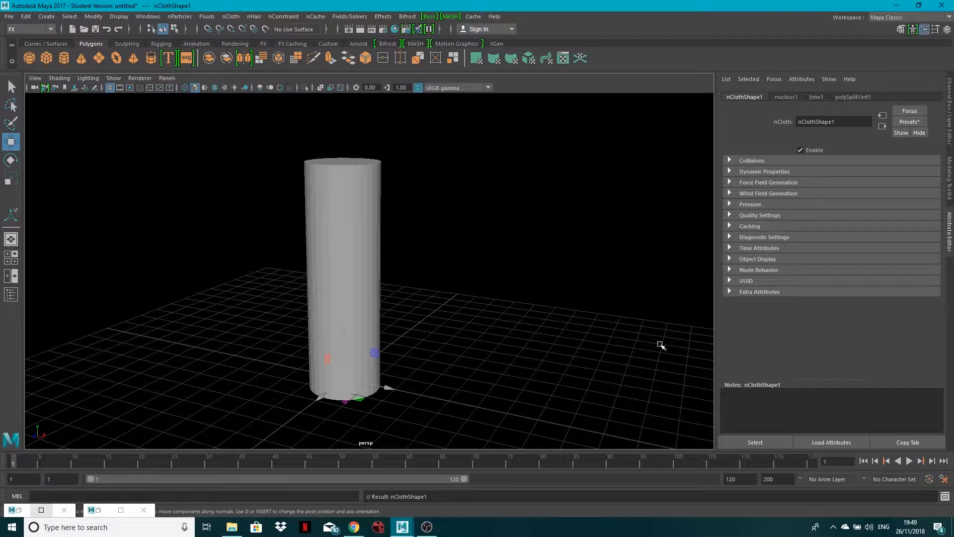
mouse_move(790, 97)
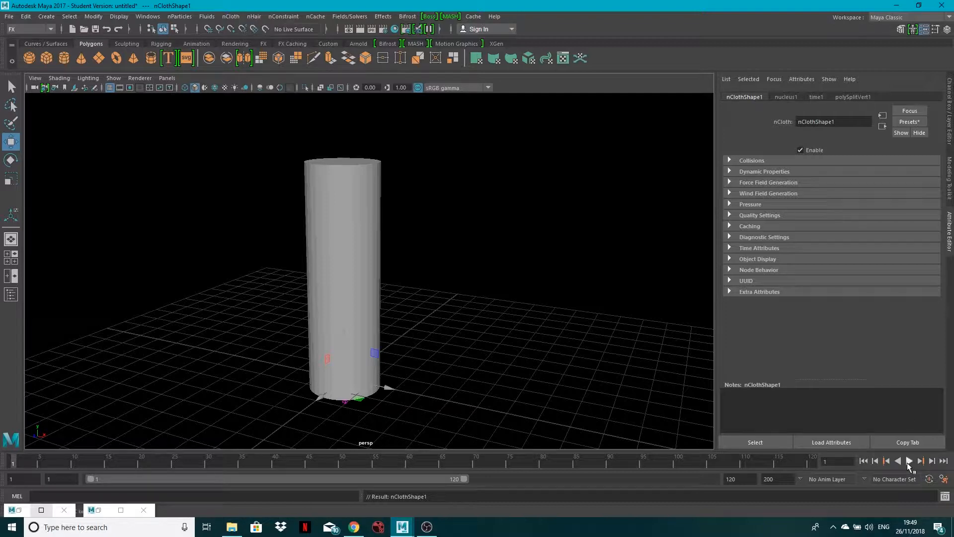
click(909, 461)
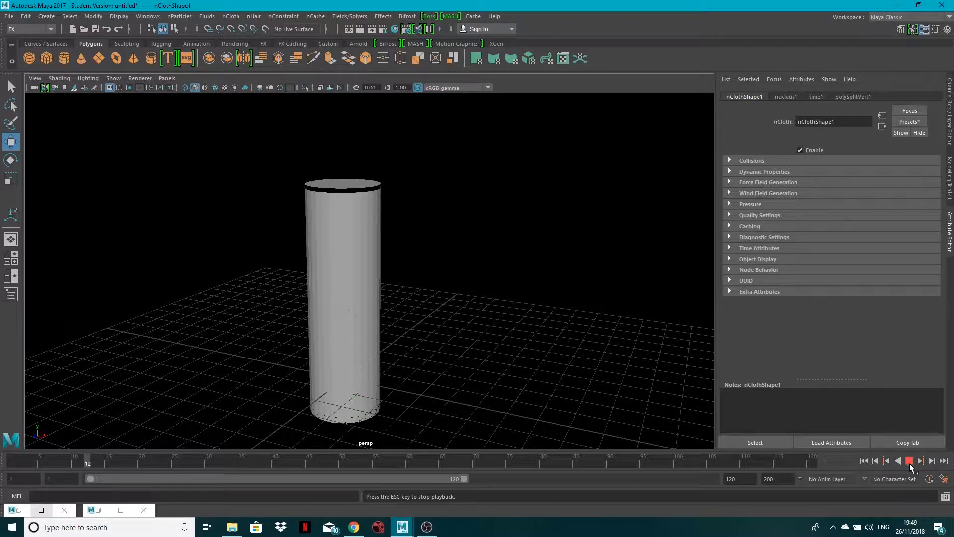
click(908, 461)
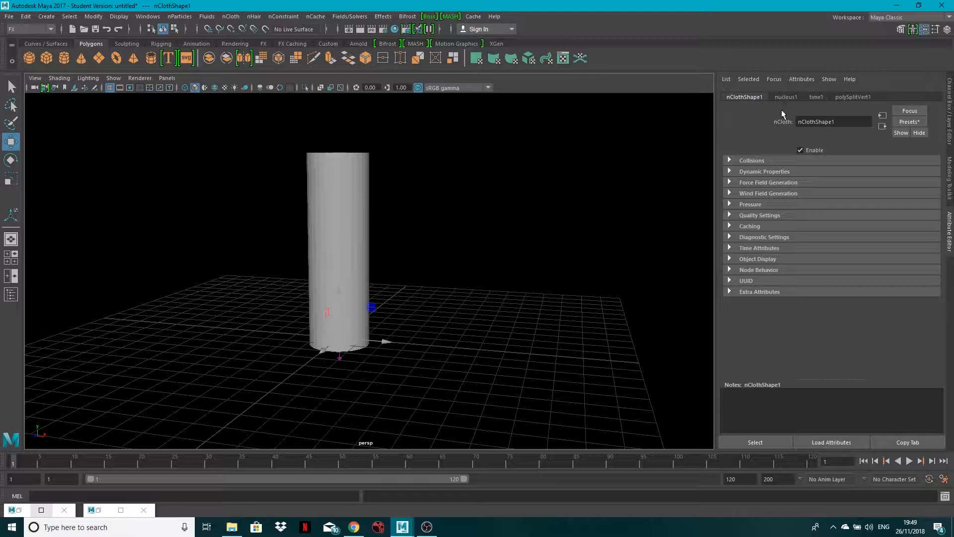
Set the nucleus1 solver's Gravity to 0 and rewind to the first frame
click(785, 97)
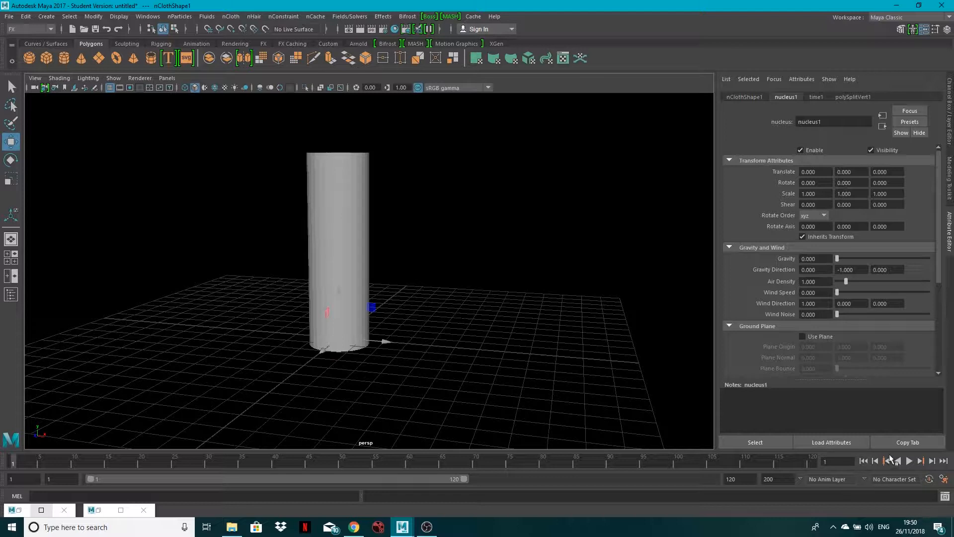
click(908, 460)
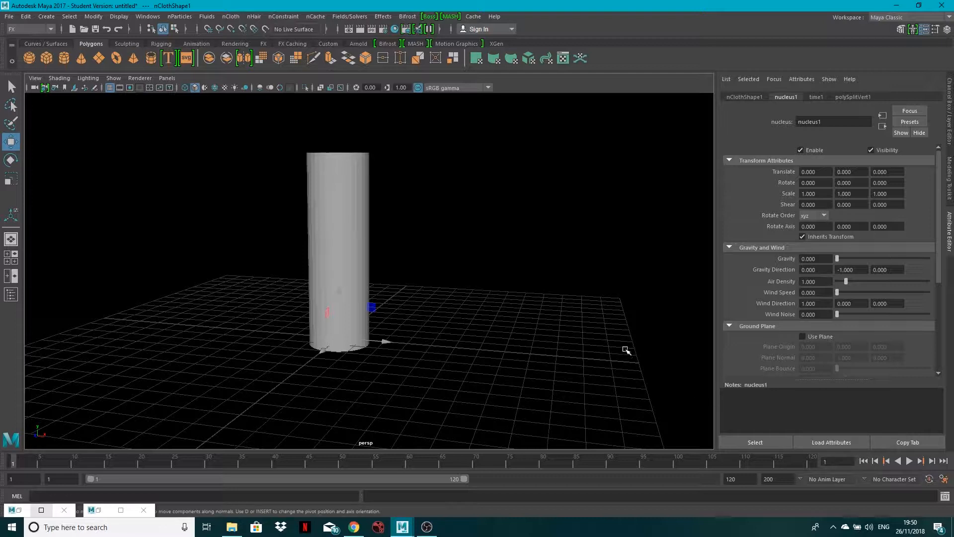
mouse_move(406, 248)
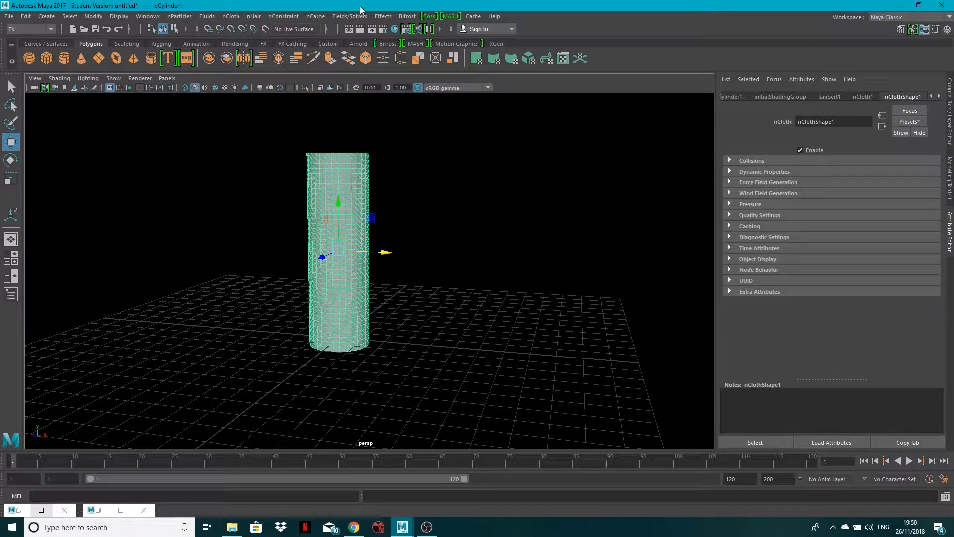
Create a vortex field after resetting the Vortex options to their defaults
click(349, 16)
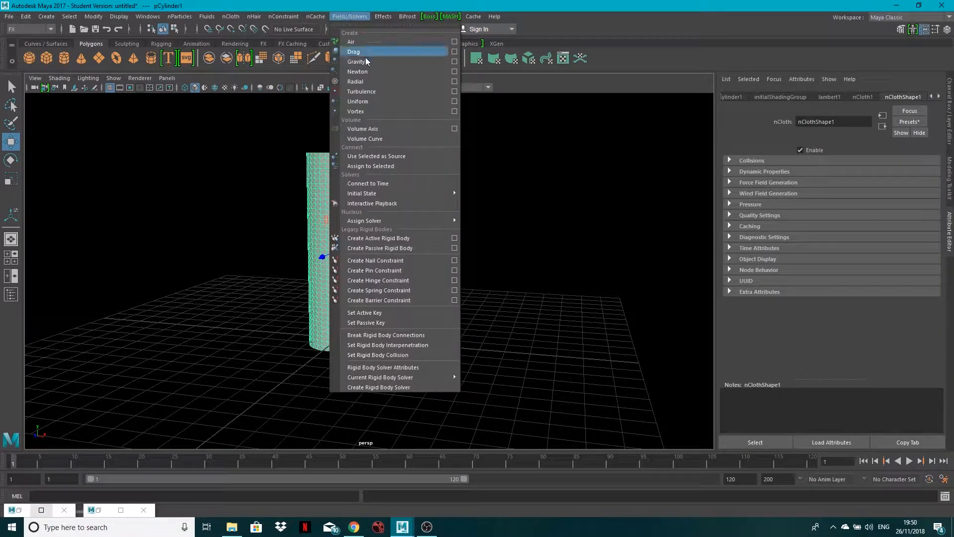
mouse_move(367, 112)
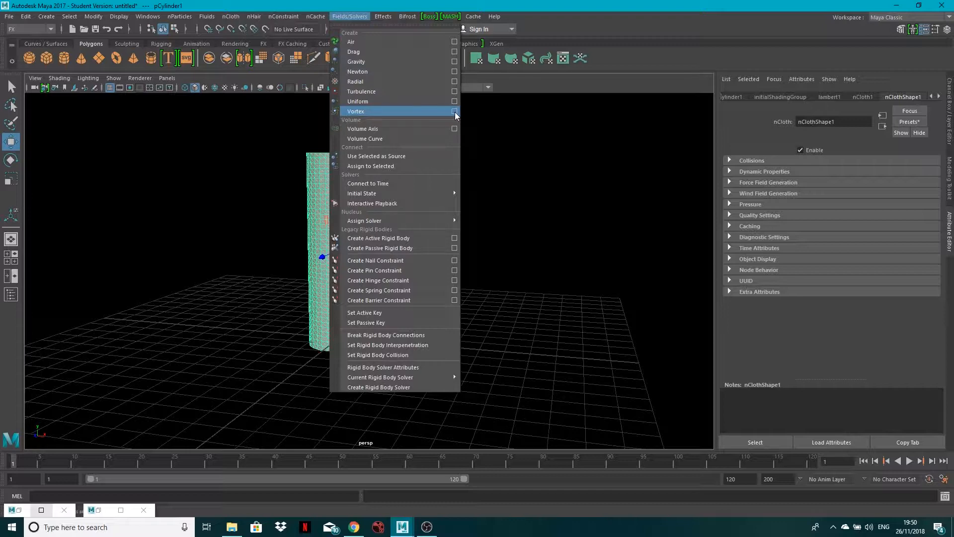
click(455, 112)
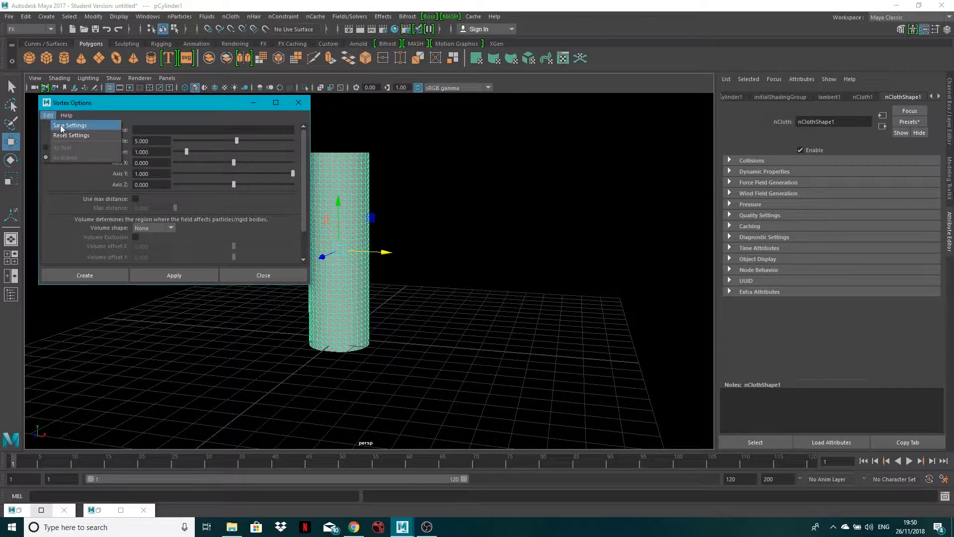
mouse_move(71, 135)
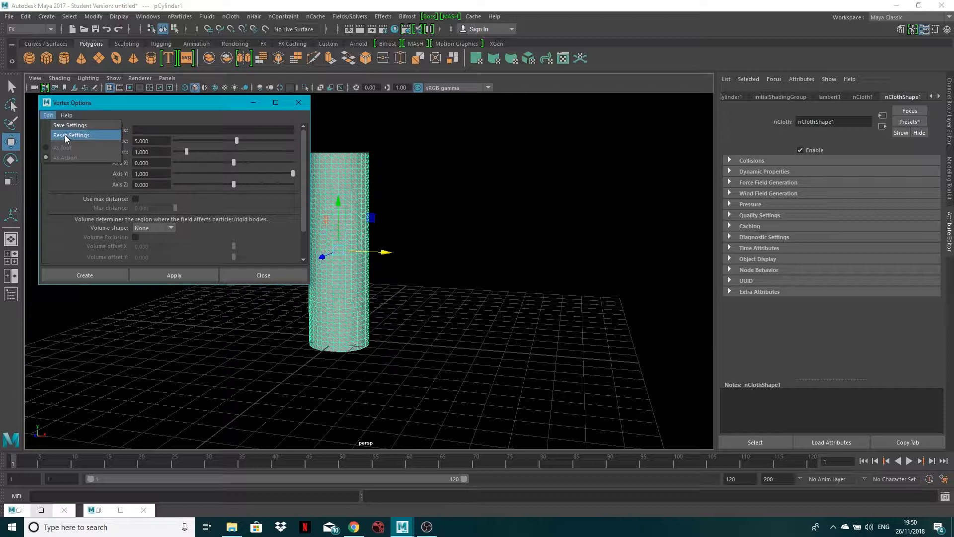
click(71, 135)
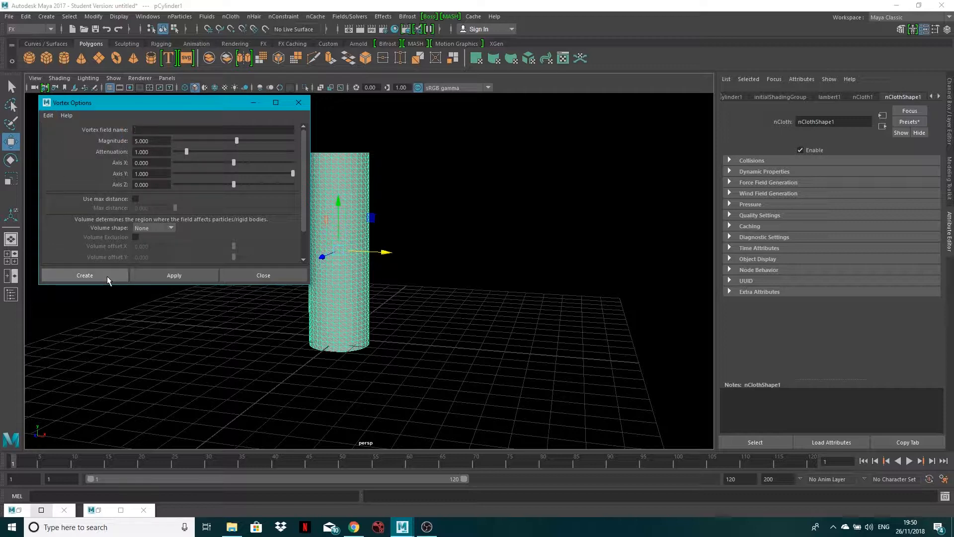
click(84, 275)
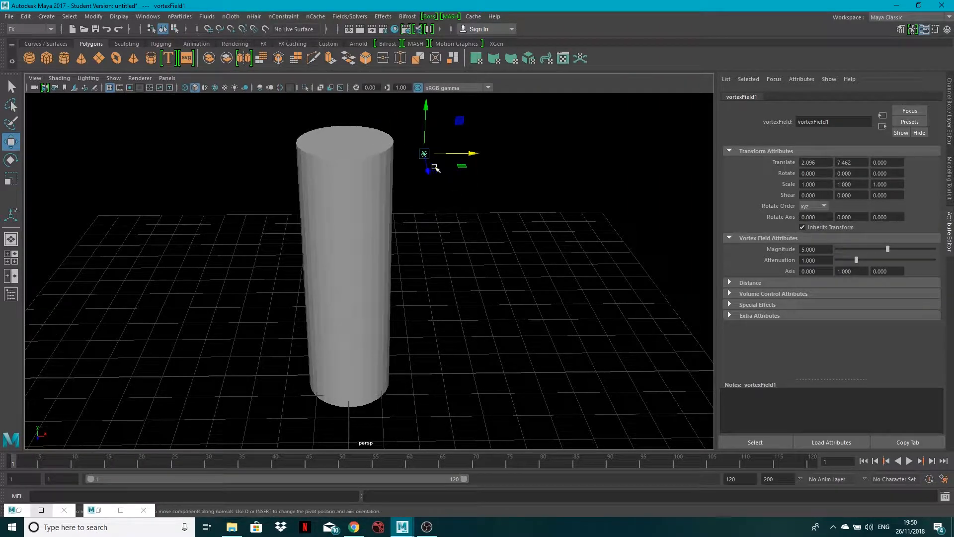
mouse_move(713, 297)
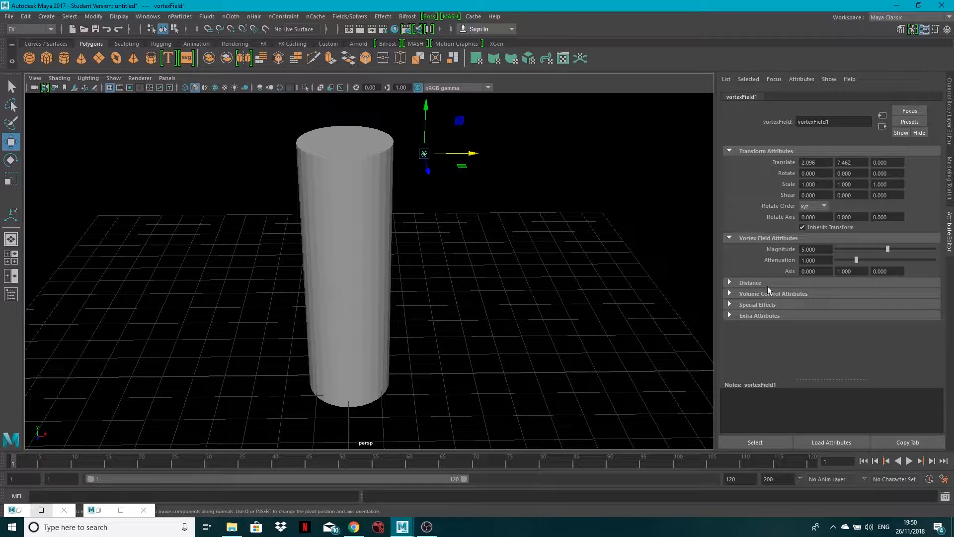
Set vortexField1 Magnitude to 50 and play the nCloth simulation
triple_click(816, 249)
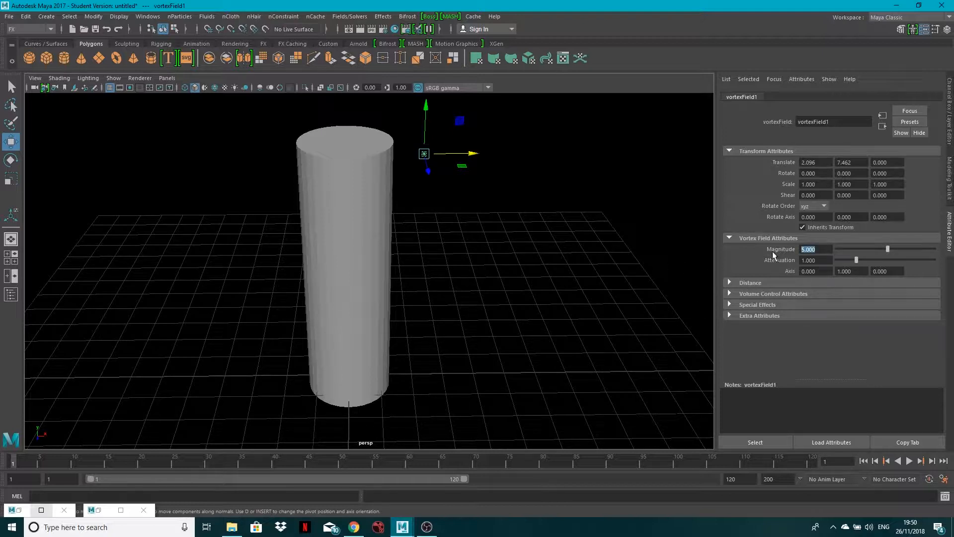
text(50.000)
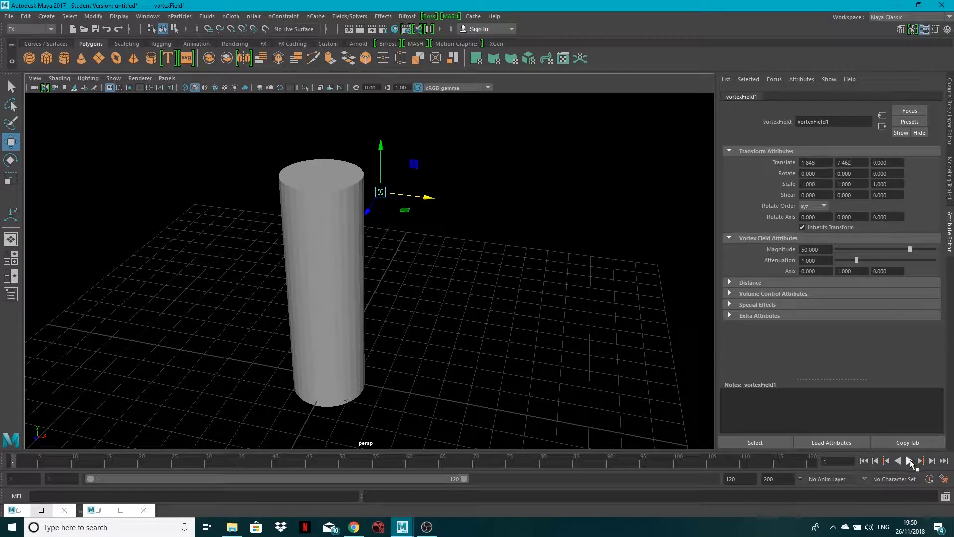
click(909, 461)
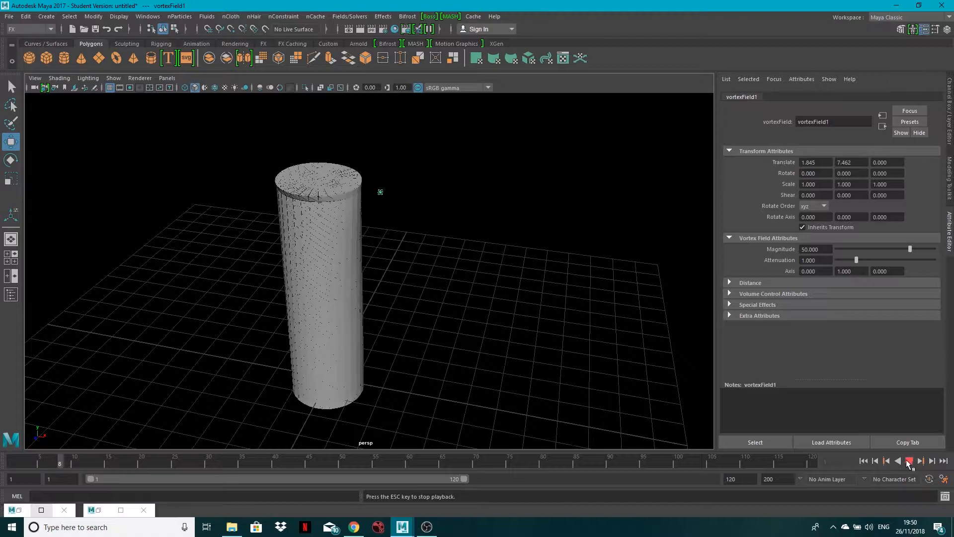
click(908, 460)
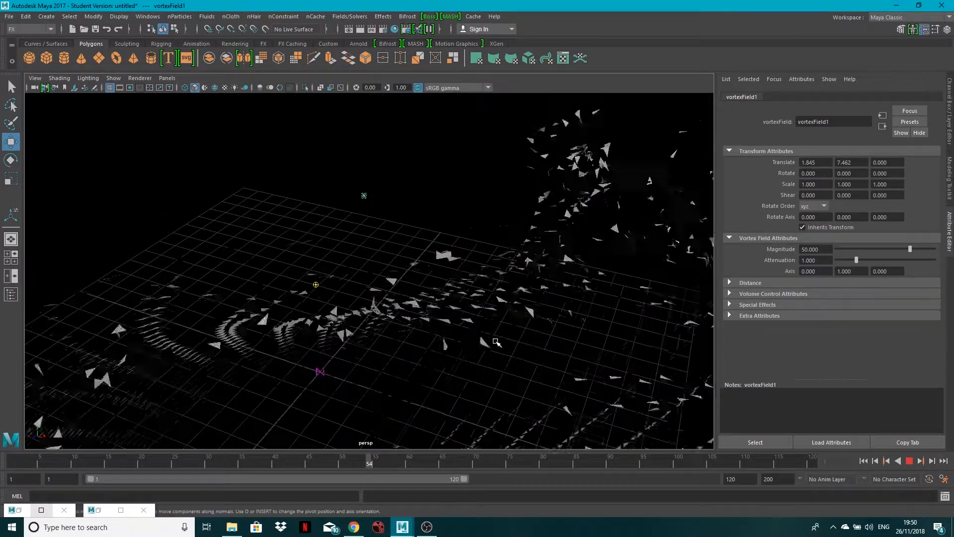
Replay the simulation from the beginning to watch the triangles swirl apart
click(909, 461)
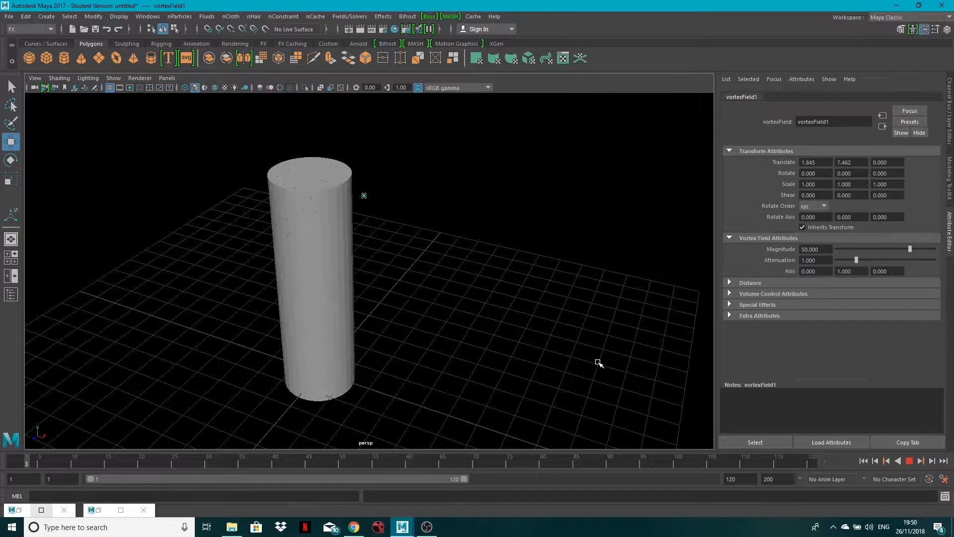
click(921, 461)
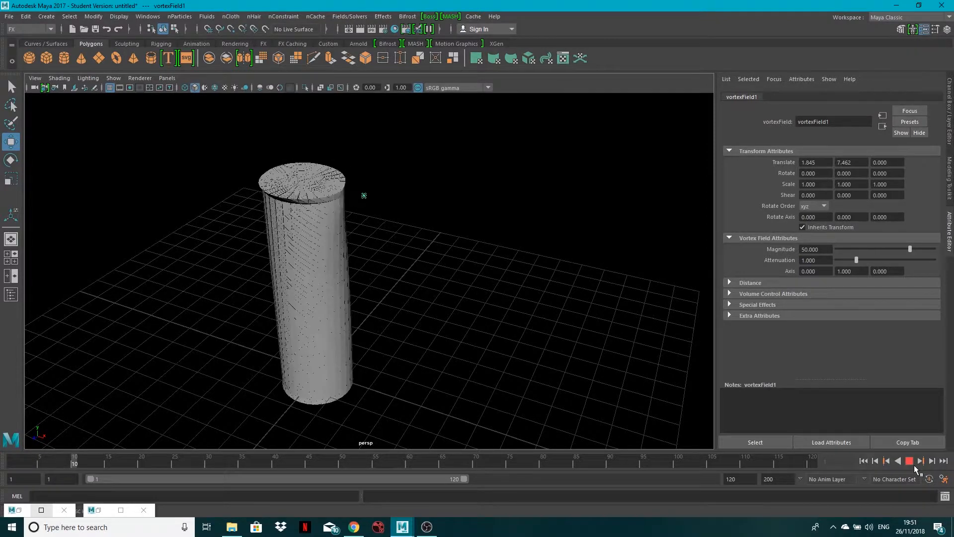
click(909, 460)
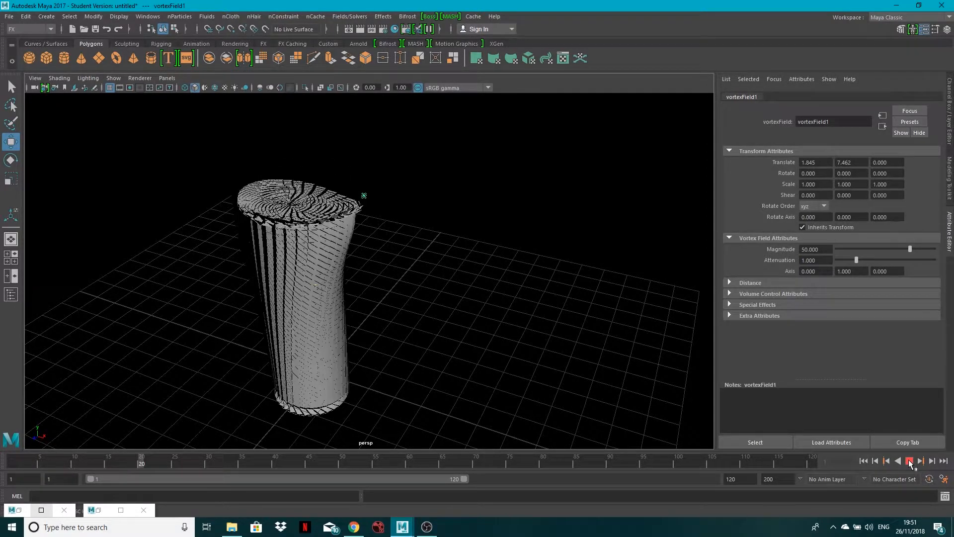
click(908, 461)
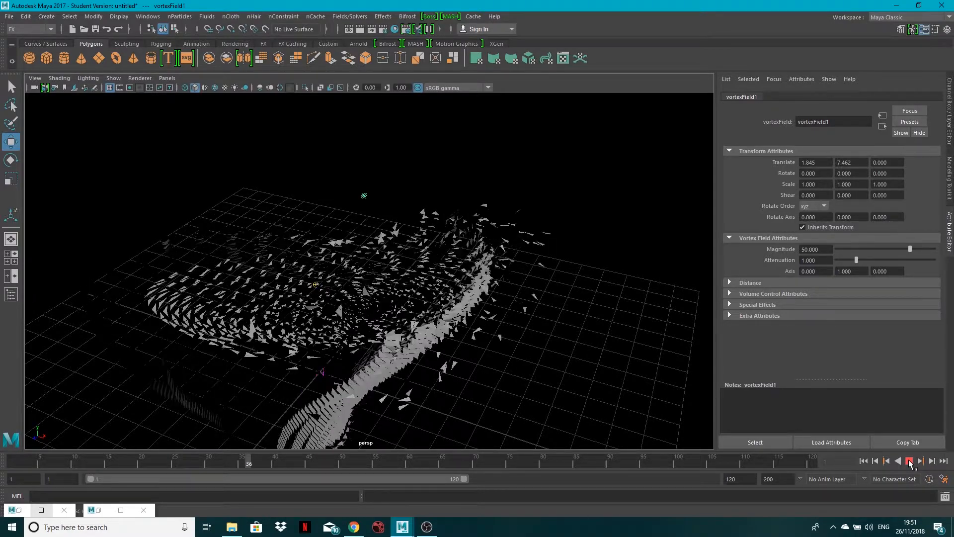
click(909, 460)
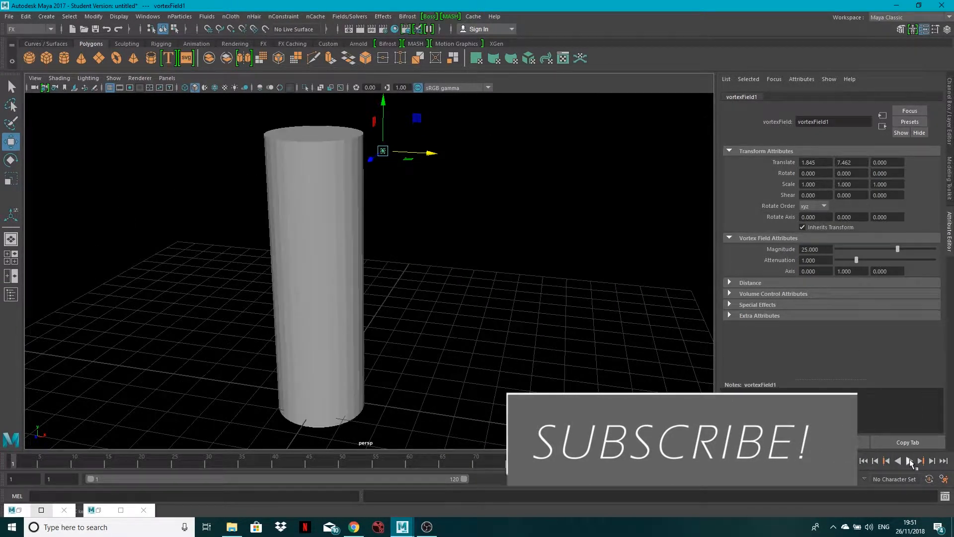
Replay the simulation with the magnitude-25 vortex, then stop and rewind to frame 1
click(909, 461)
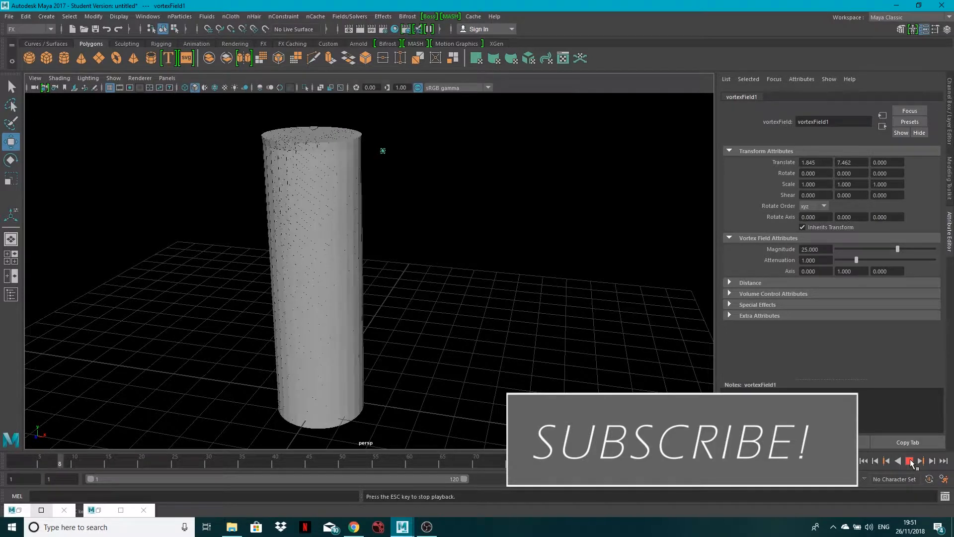
click(908, 460)
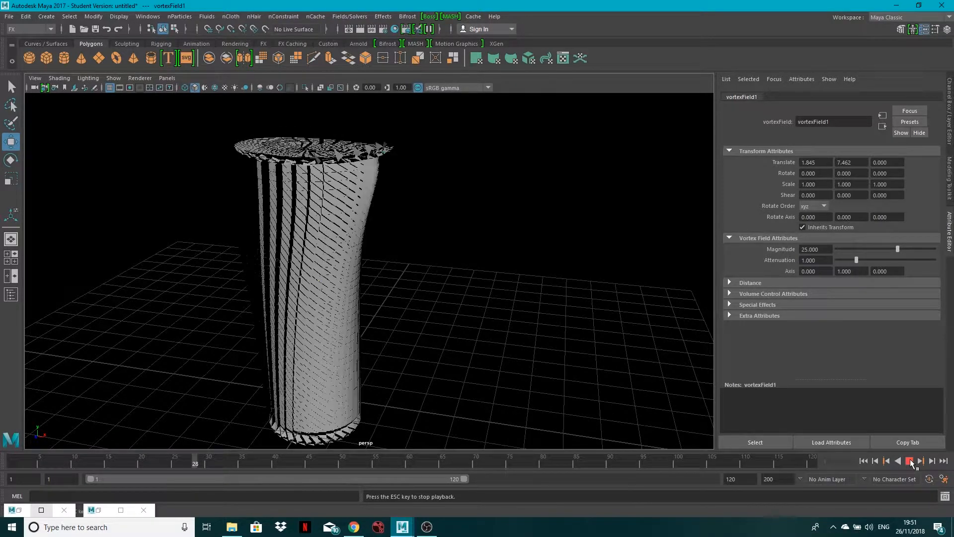
click(911, 460)
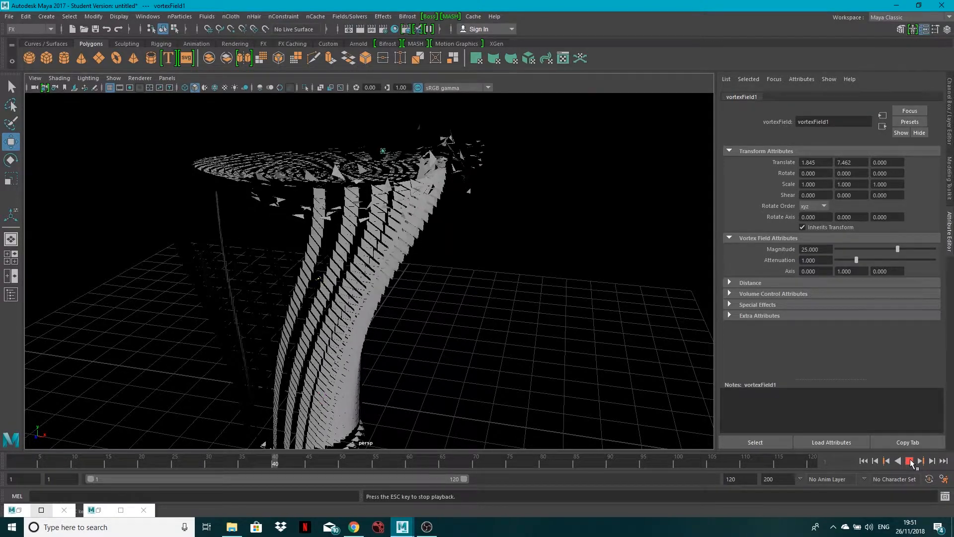
click(911, 461)
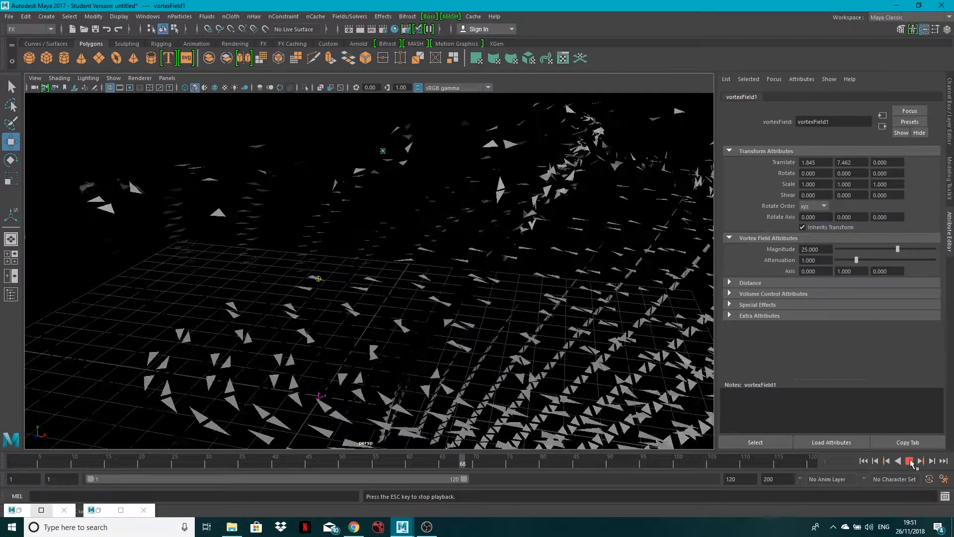
click(910, 460)
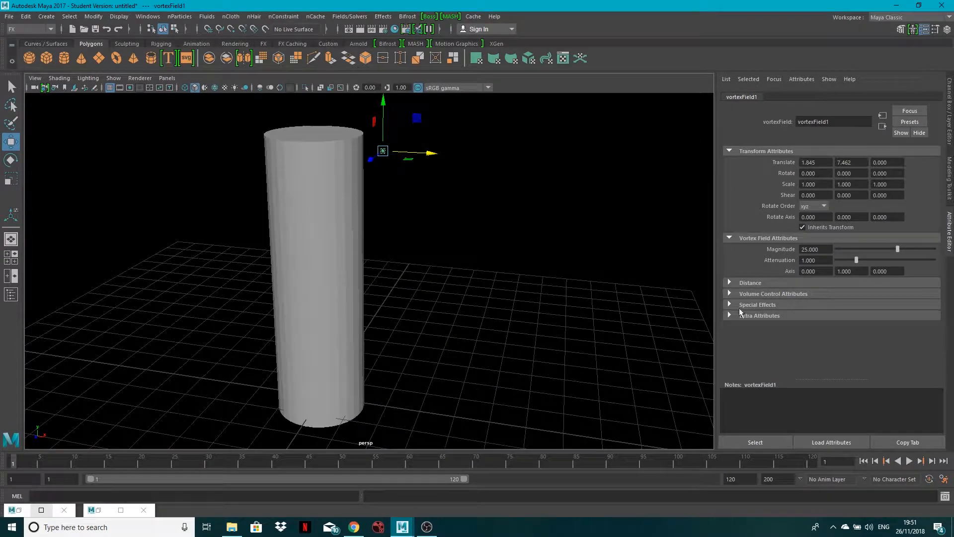
Drag vortexField1 over the cylinder's top and replay the twisting simulation
drag(383, 151, 389, 152)
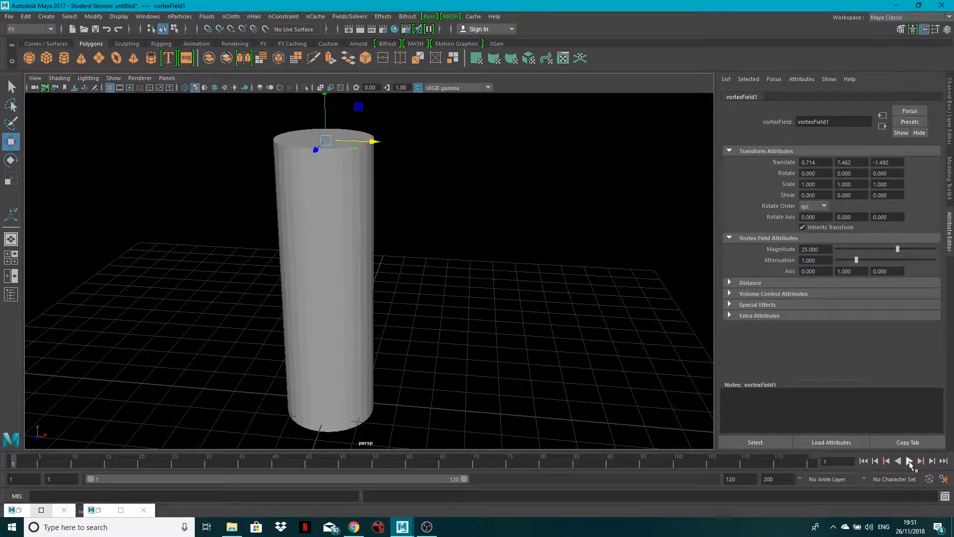
click(907, 460)
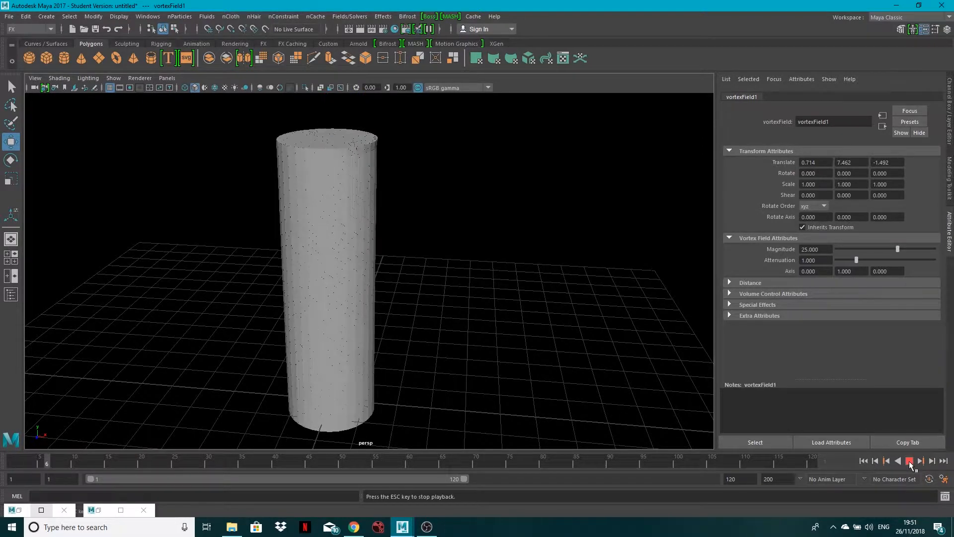
click(909, 461)
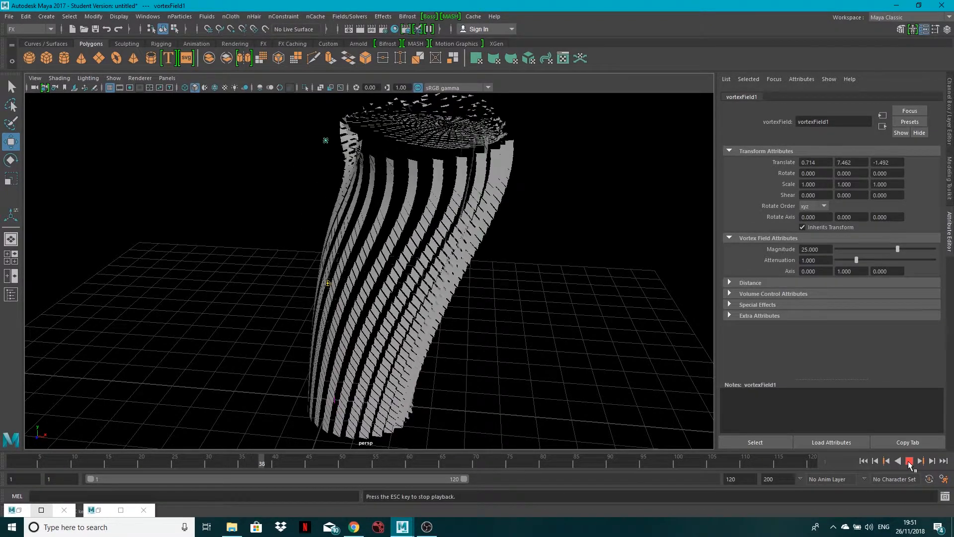
click(908, 460)
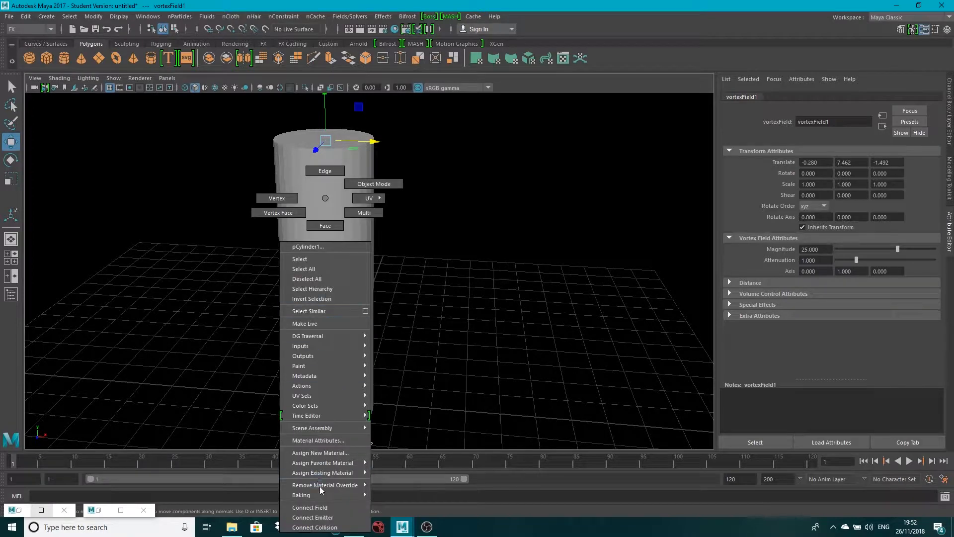
mouse_move(321, 453)
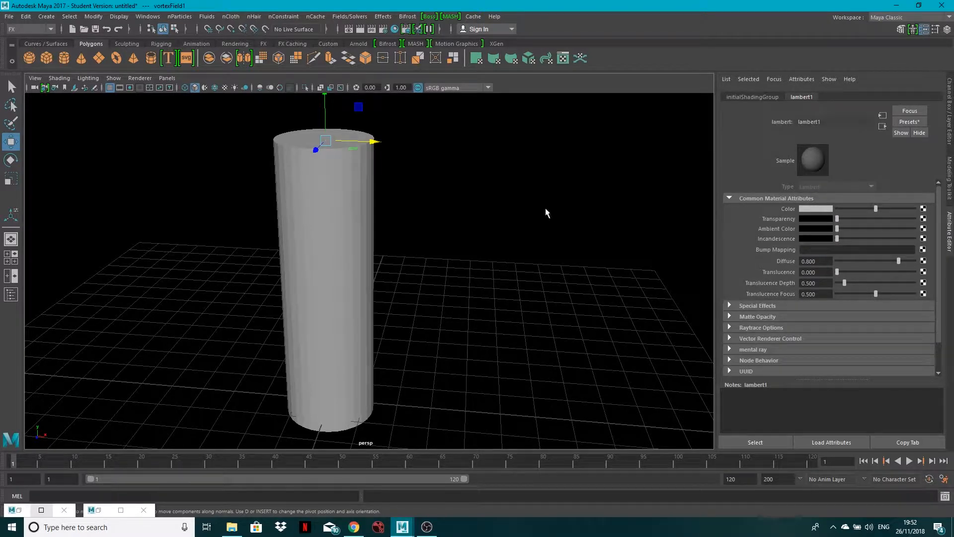
mouse_move(376, 186)
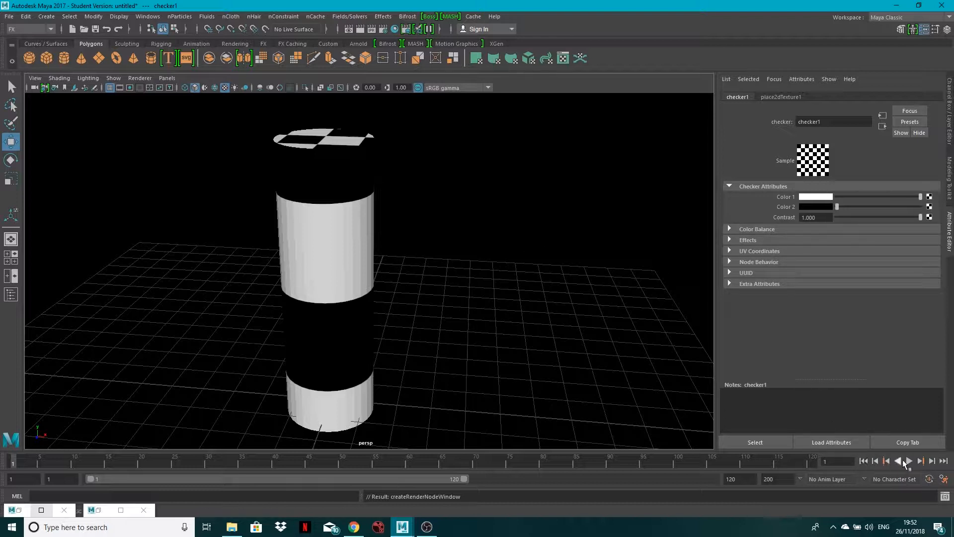
click(919, 460)
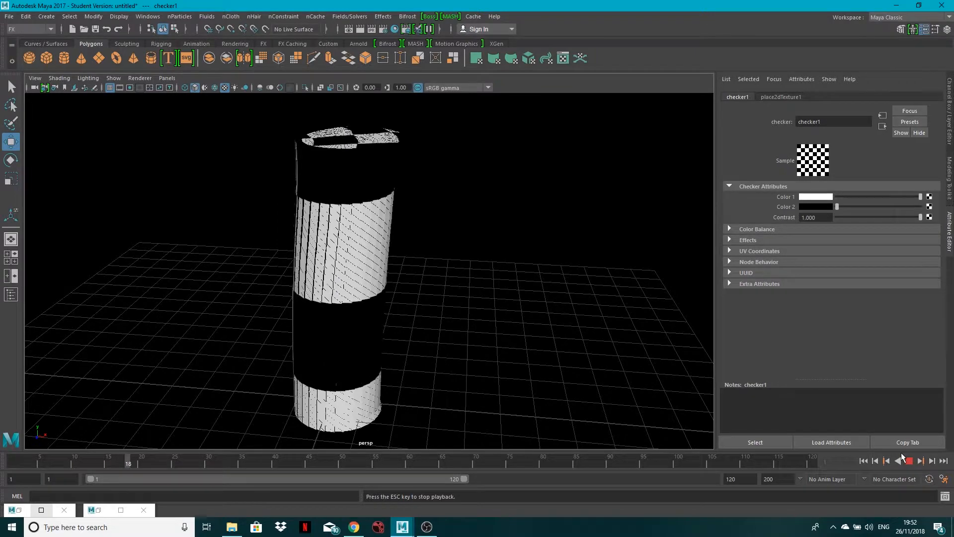
click(910, 460)
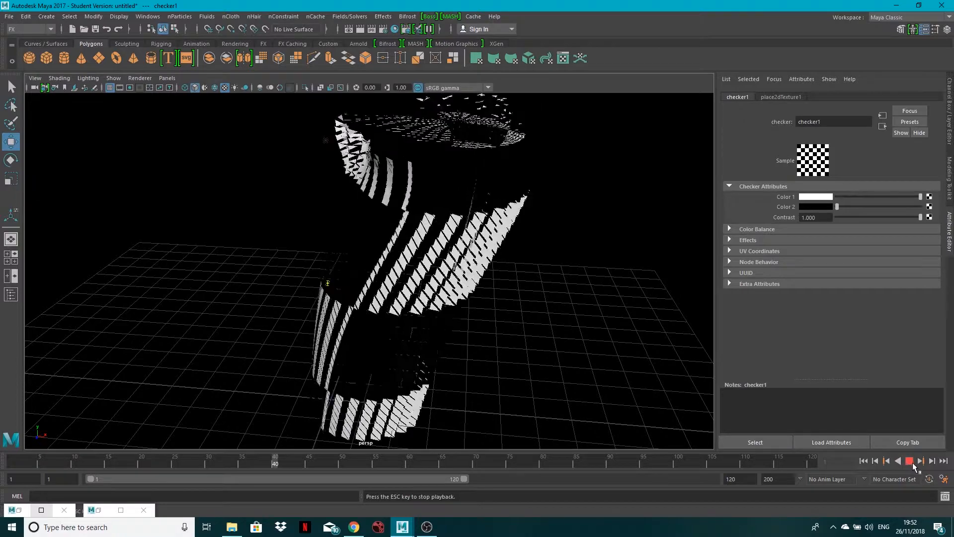
click(908, 460)
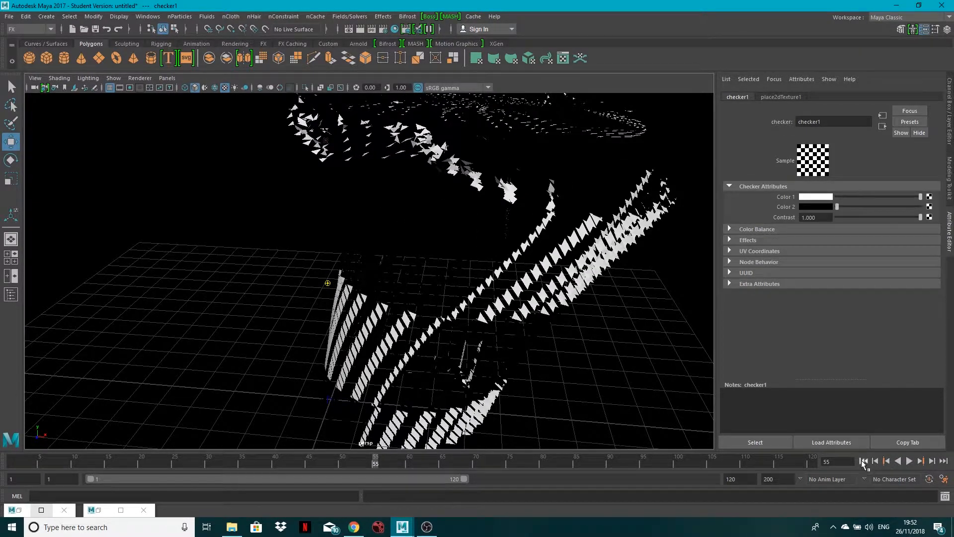
click(862, 461)
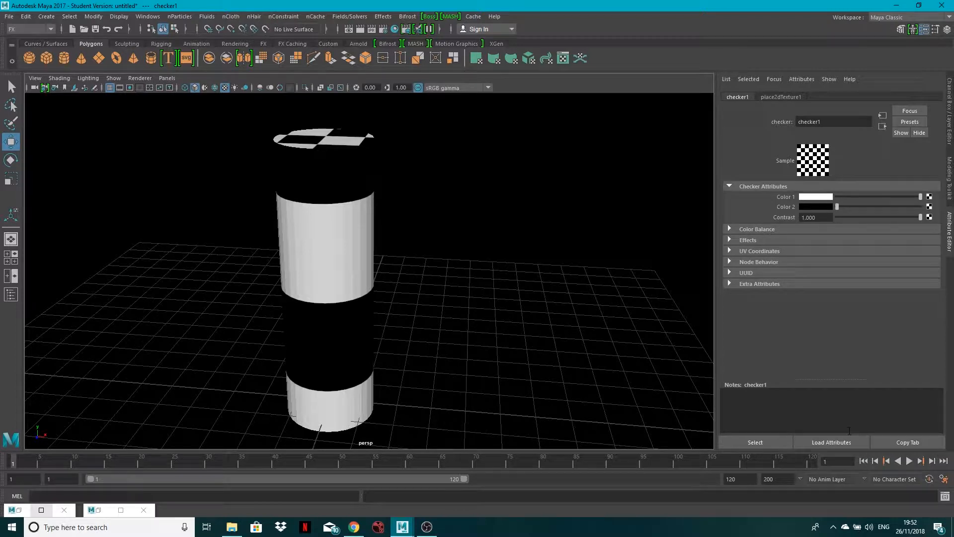
mouse_move(392, 66)
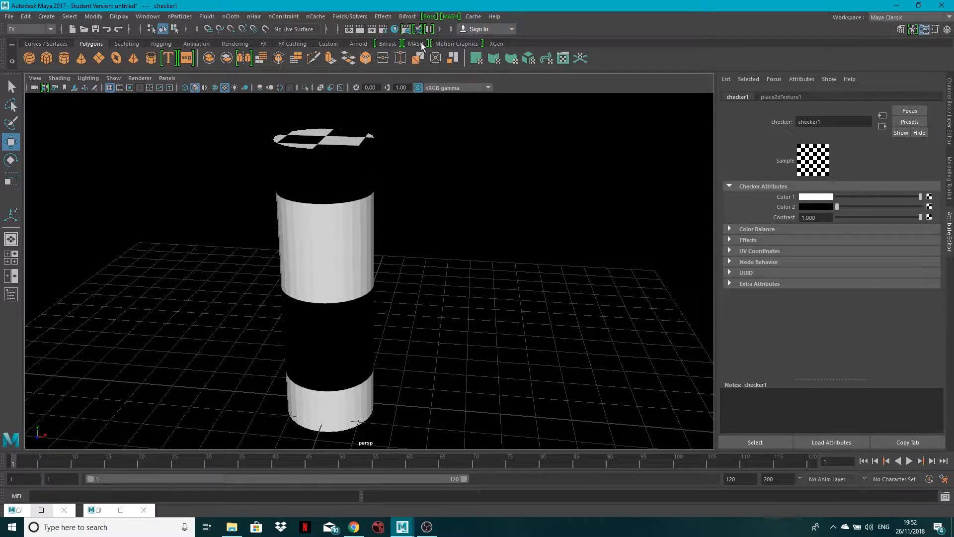
mouse_move(473, 16)
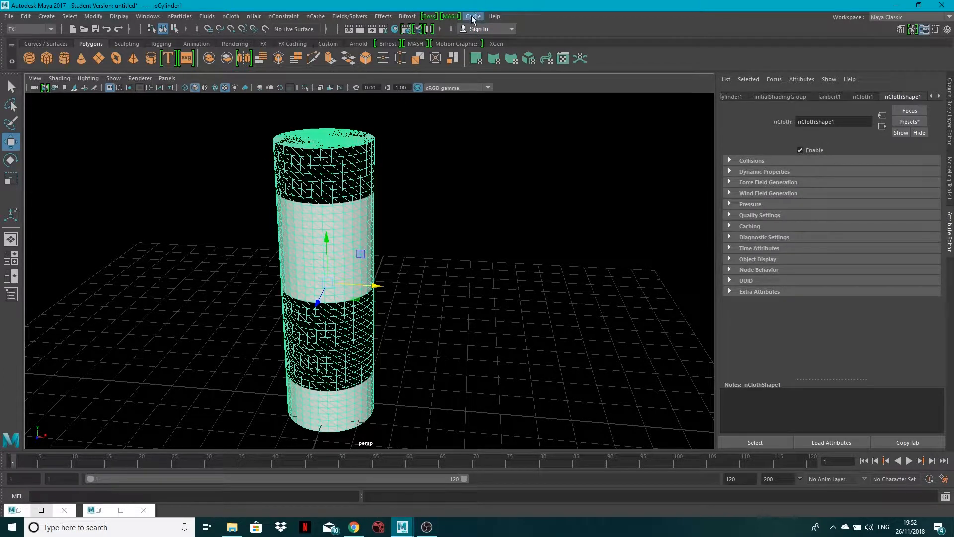
Open the Cache menu to reach the Alembic Cache export commands
click(472, 16)
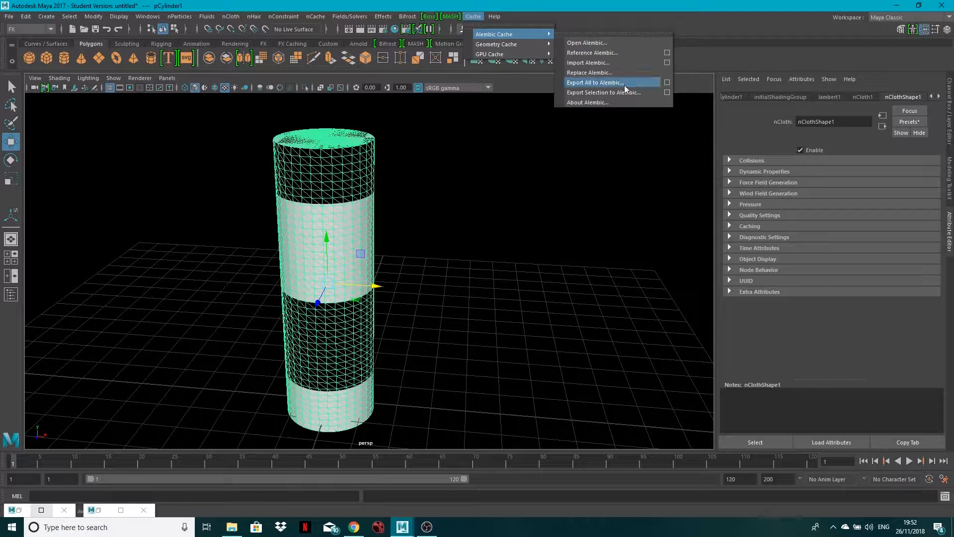
mouse_move(588, 102)
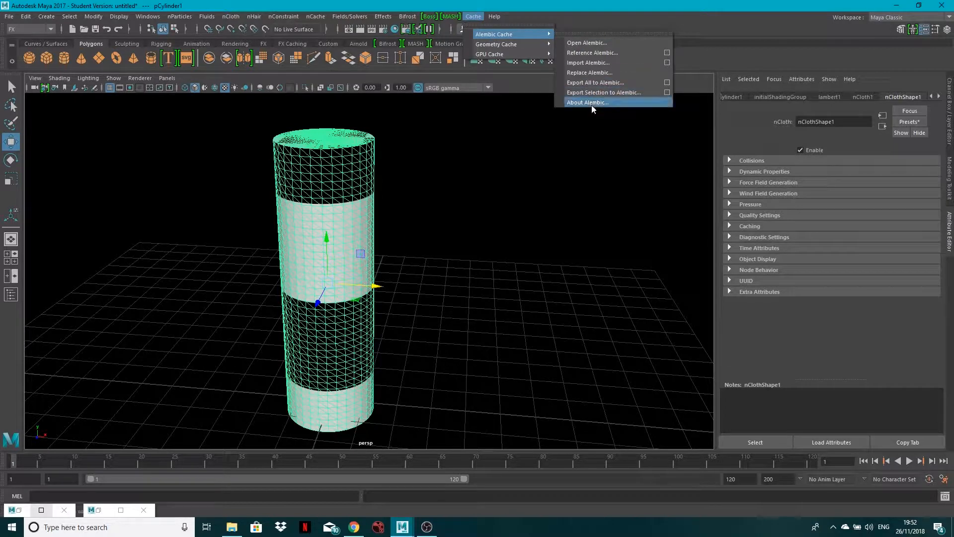